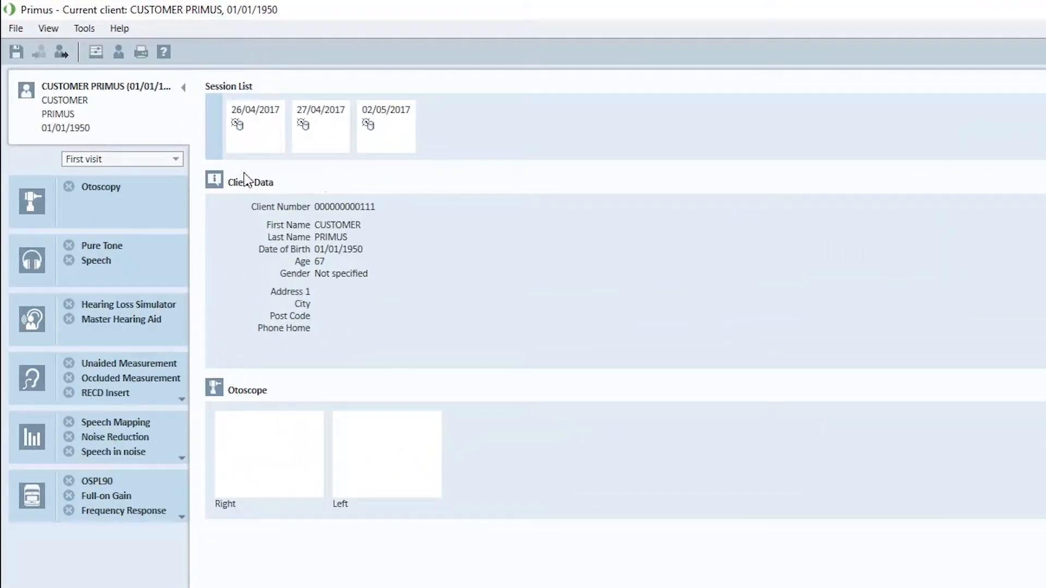
mouse_move(173, 132)
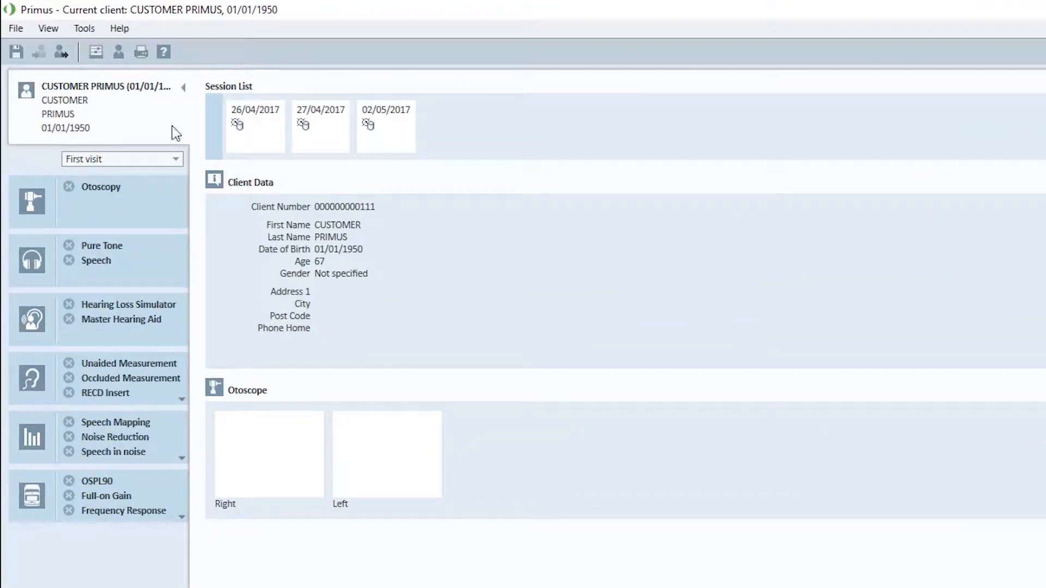
mouse_move(175, 119)
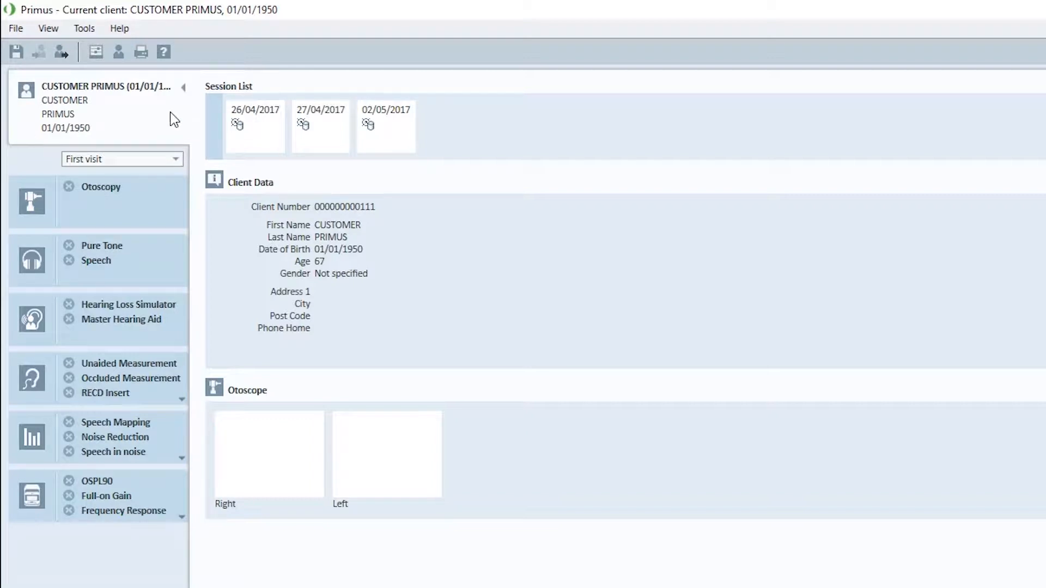
mouse_move(261, 140)
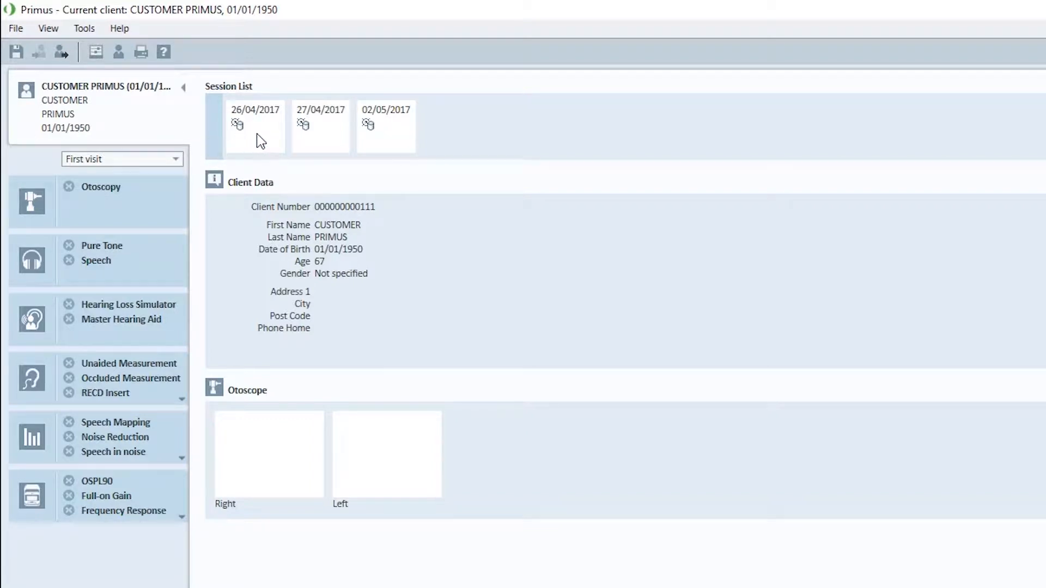
mouse_move(314, 140)
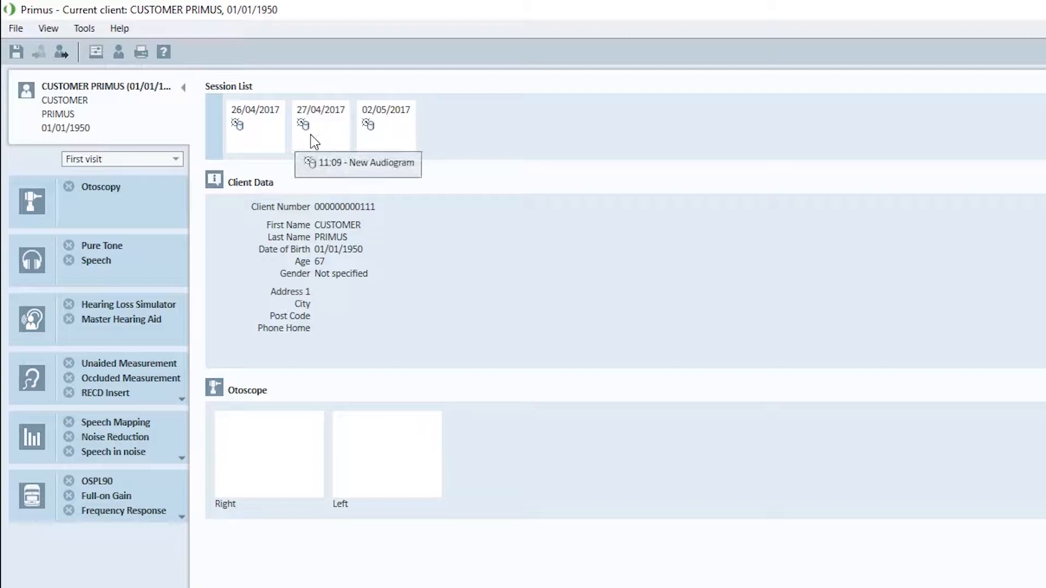
mouse_move(370, 125)
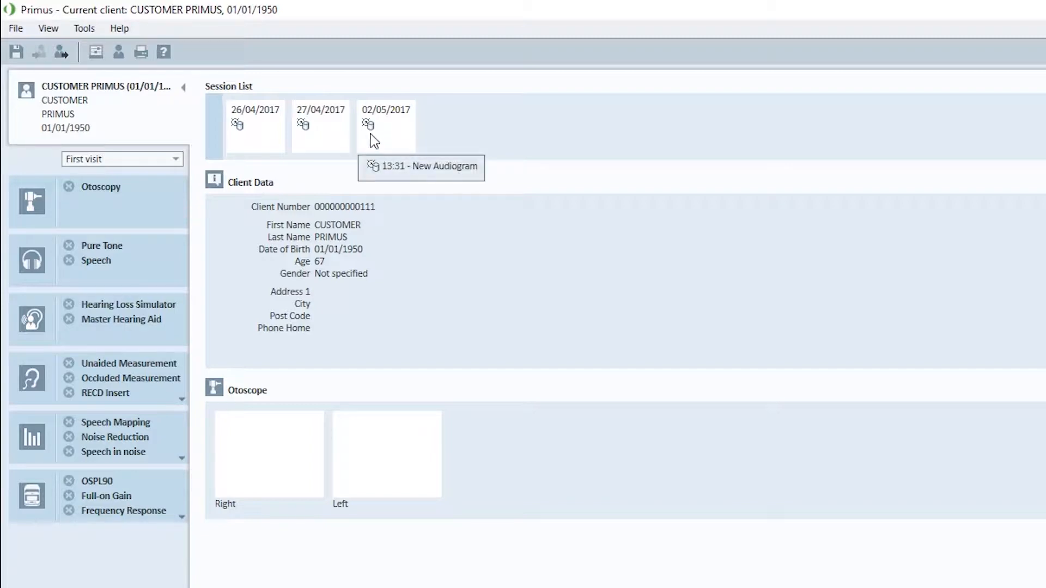
mouse_move(286, 325)
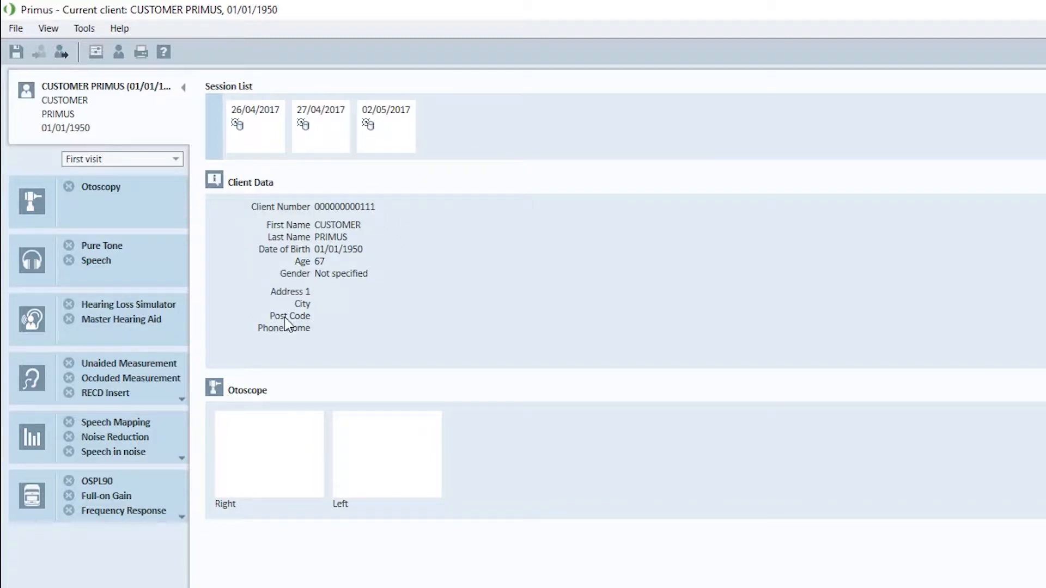
mouse_move(5, 261)
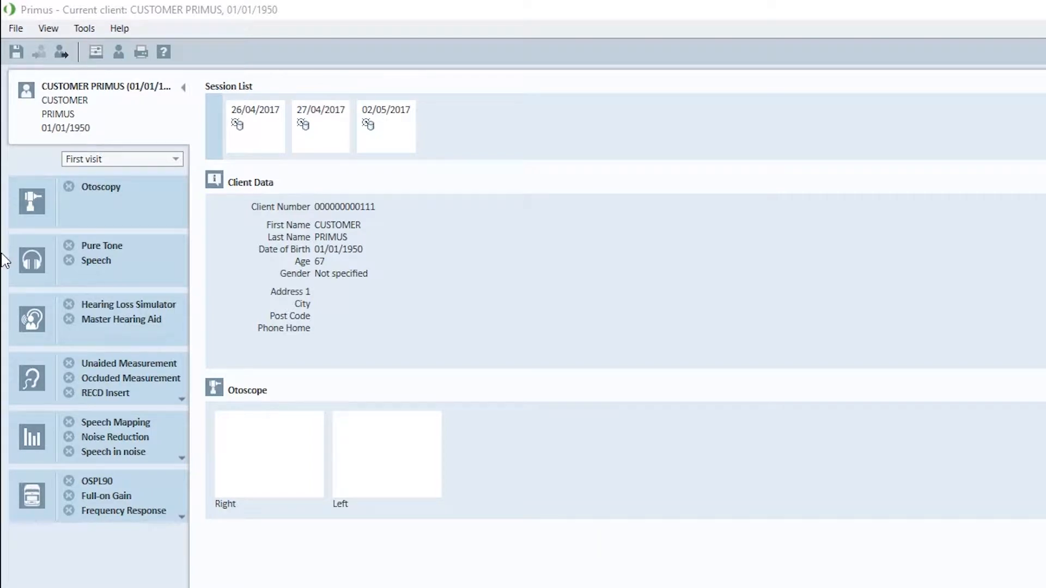
mouse_move(164, 551)
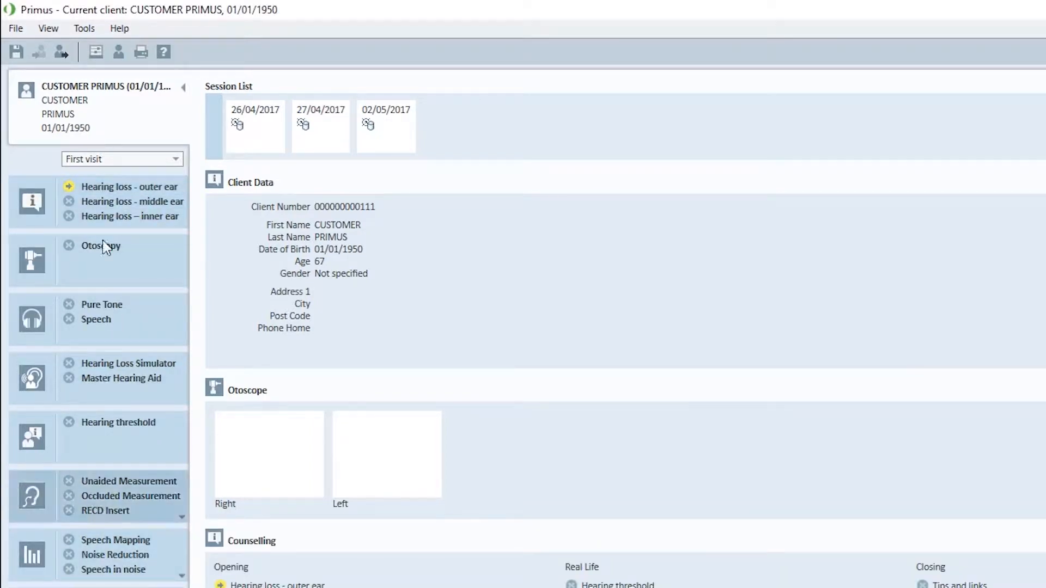
Disable the Counselling module in the Workflow settings and save the change.
left_click(84, 28)
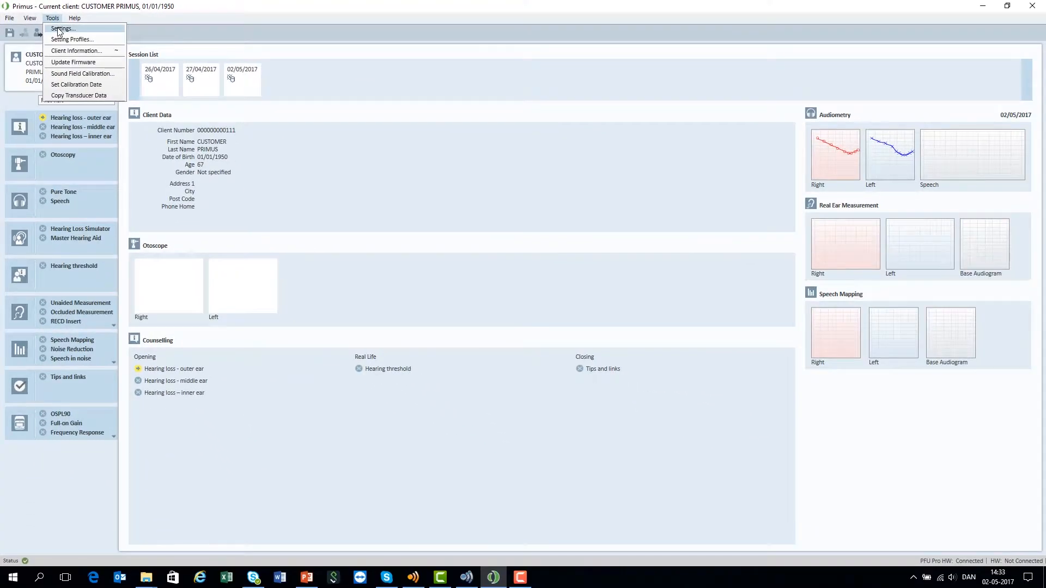
left_click(61, 29)
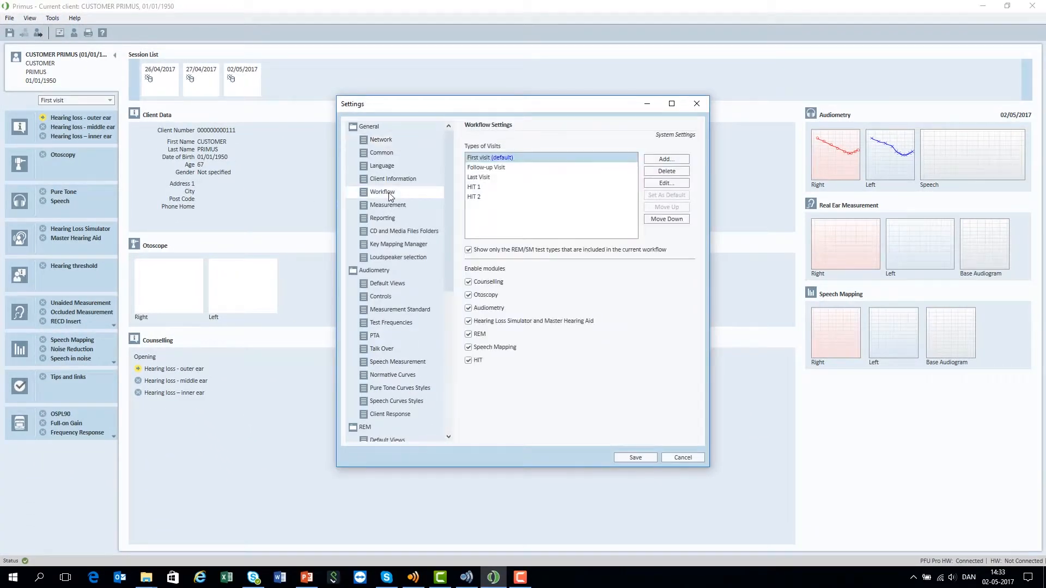
left_click(469, 281)
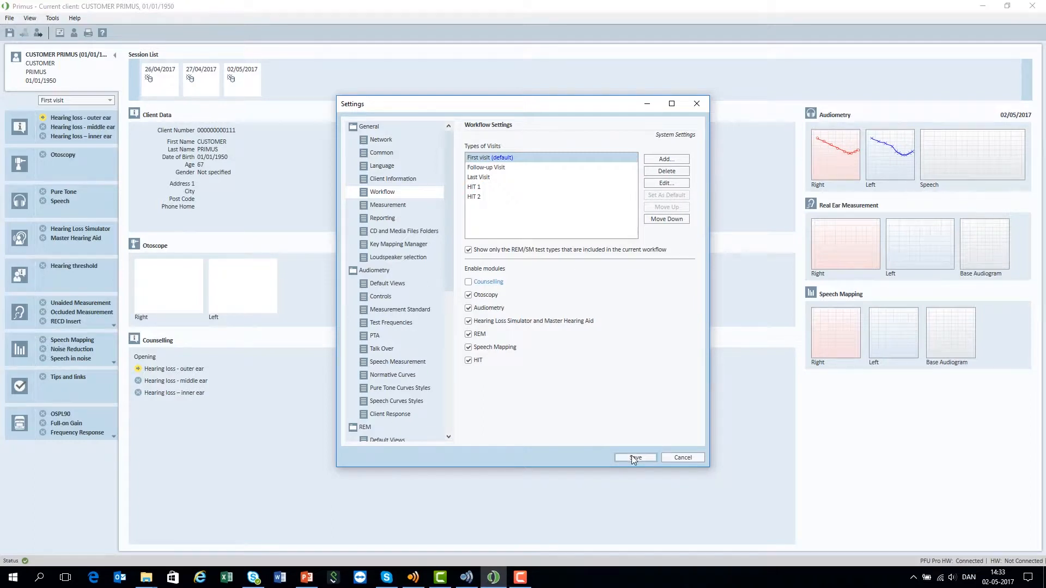
left_click(633, 458)
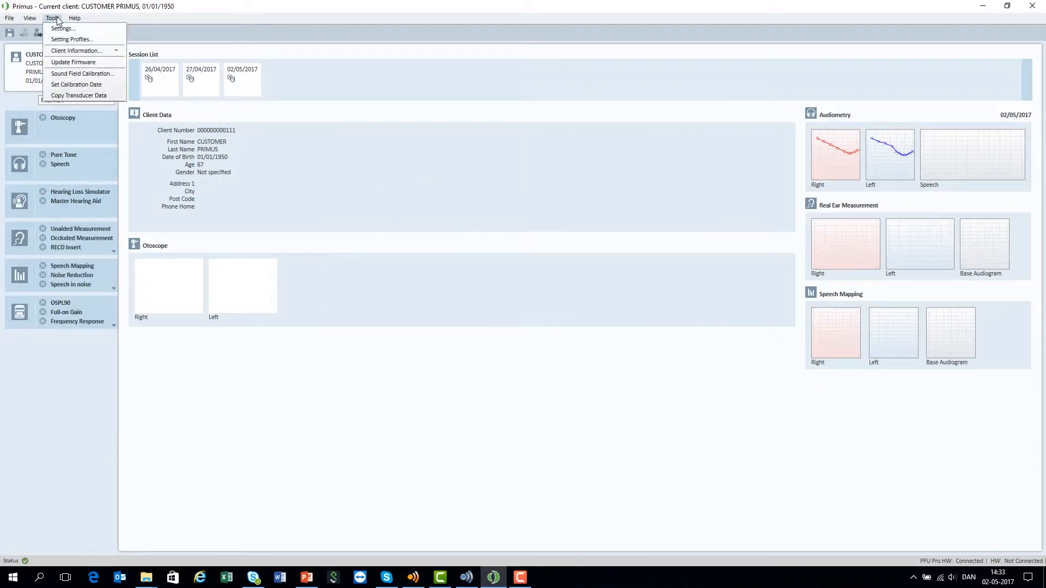
Return to the Workflow settings and start editing the First visit (default) visit type.
left_click(61, 28)
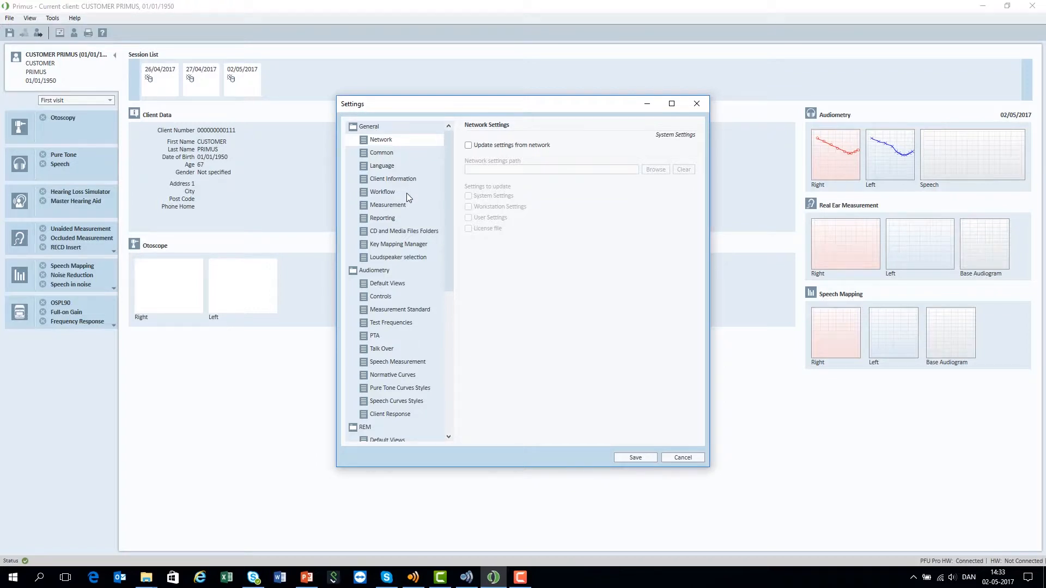
left_click(382, 191)
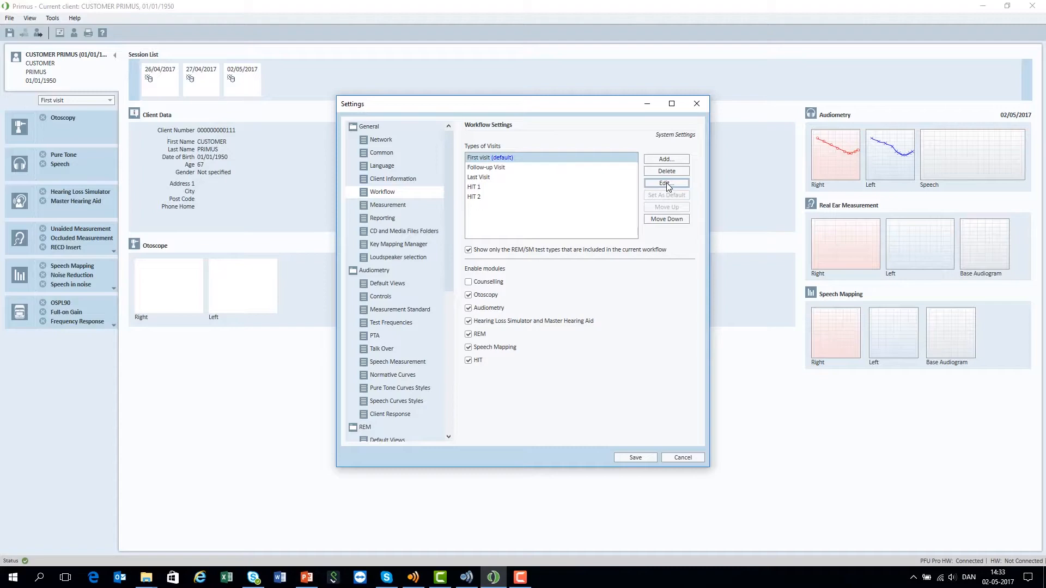
left_click(666, 183)
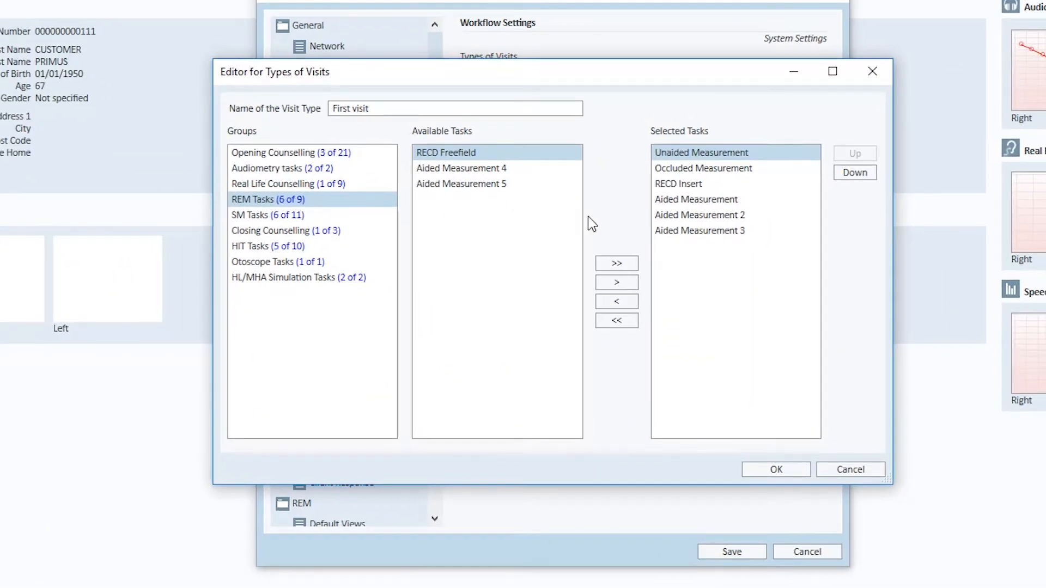
mouse_move(748, 158)
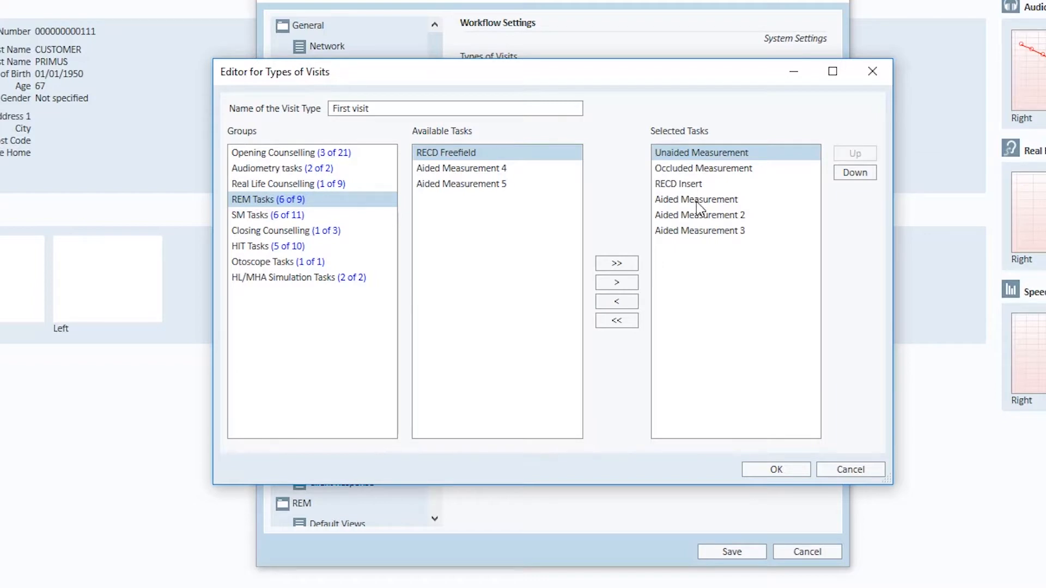
left_click(460, 168)
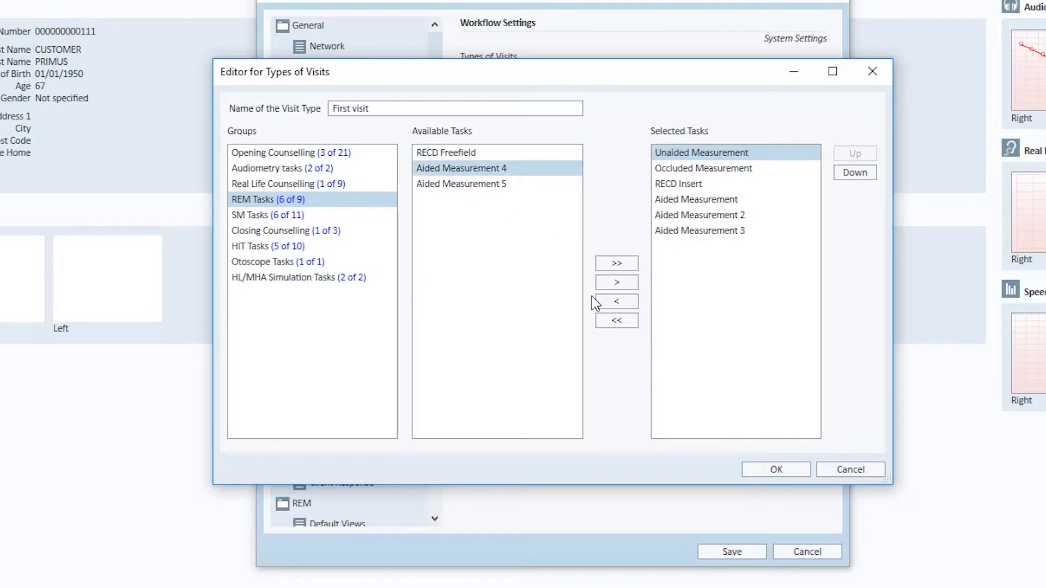
left_click(616, 282)
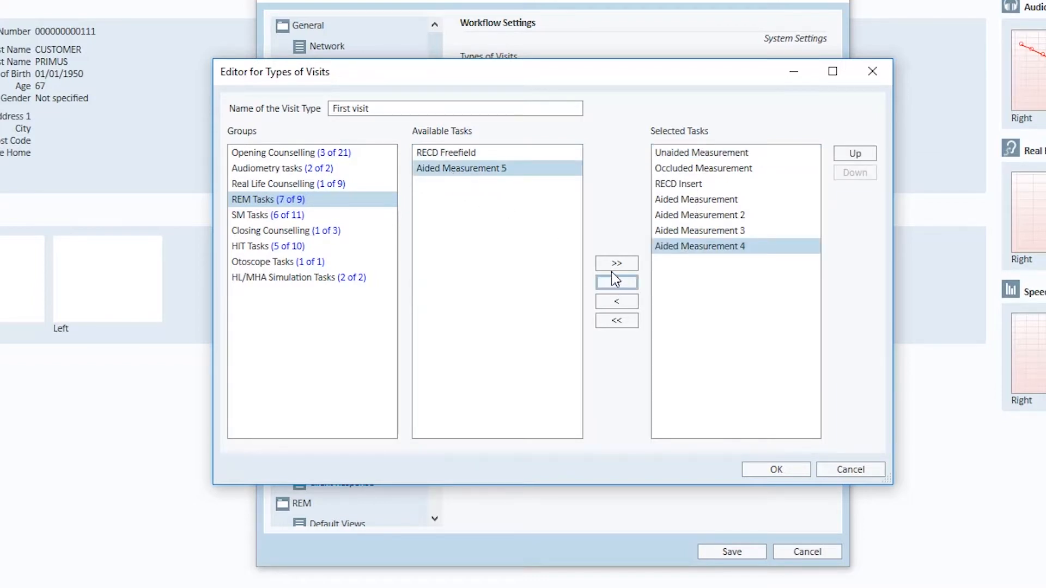
left_click(616, 302)
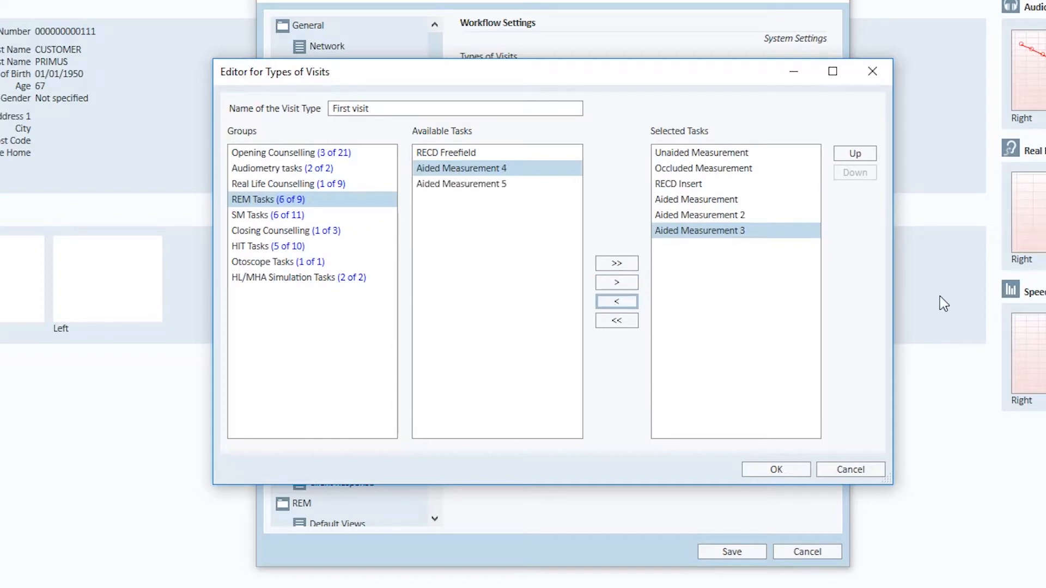